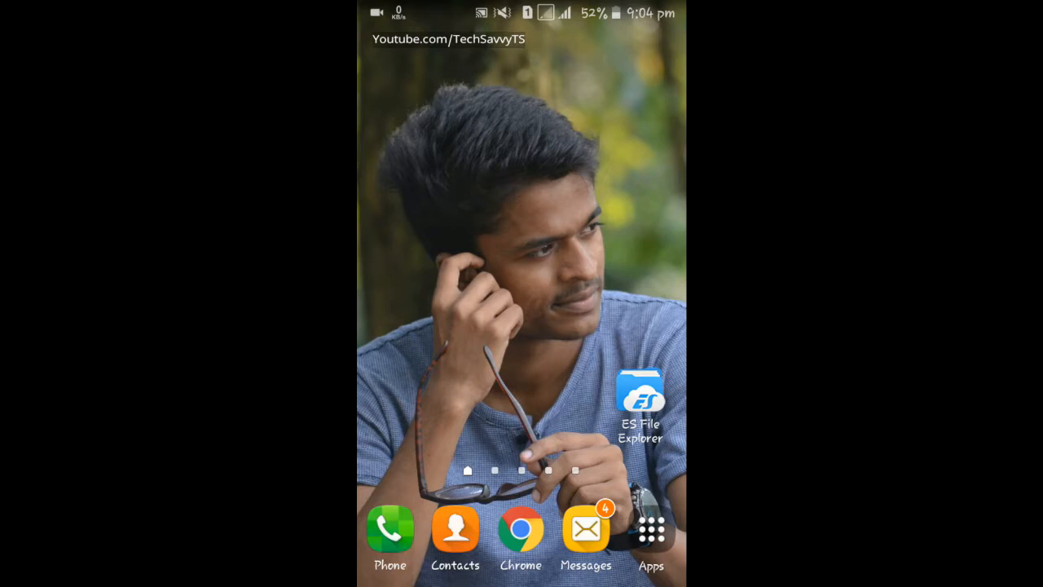
# - Launch ES File Explorer to its home screen with storage overview and category shortcuts
pyautogui.click(638, 396)
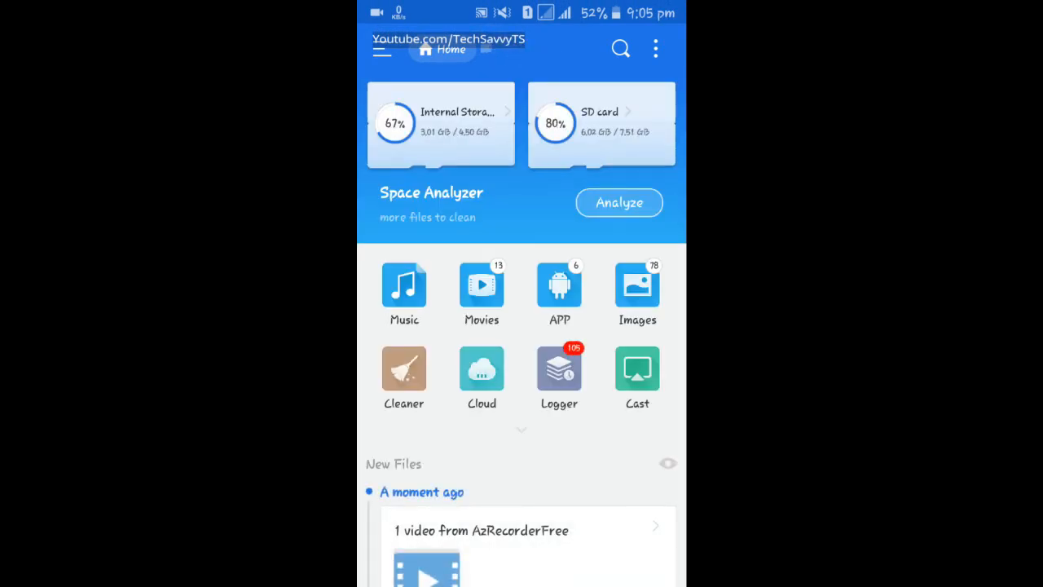
# - Show the side drawer's Library section with Images, Music, Documents and APP categories
pyautogui.click(382, 49)
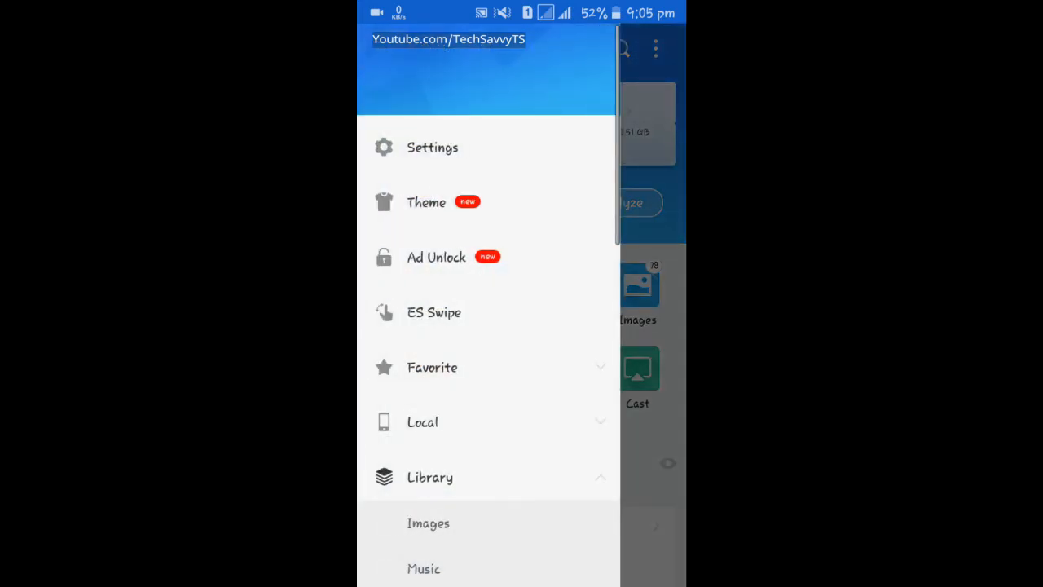
pyautogui.scroll(3)
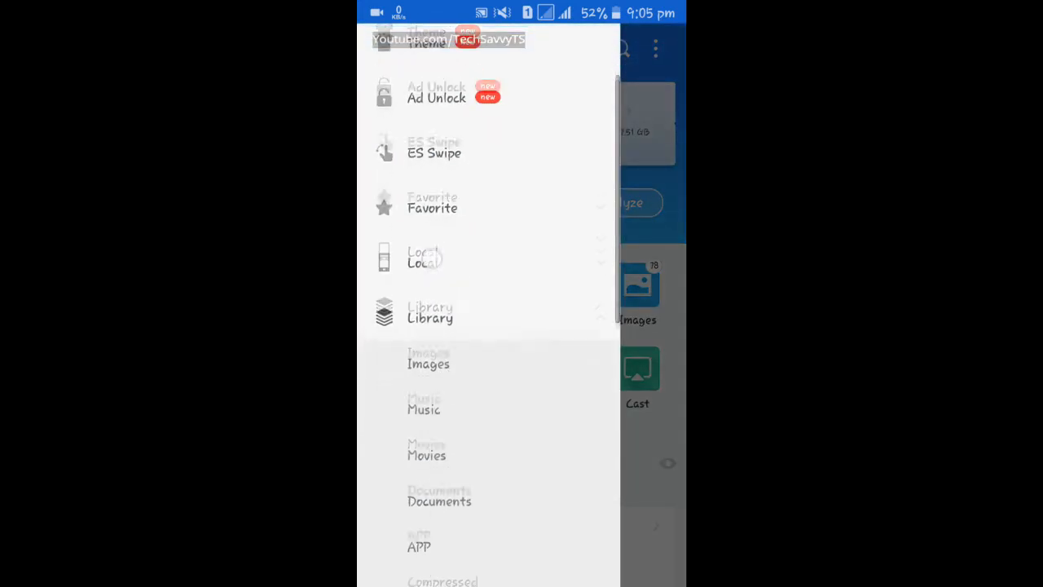
pyautogui.scroll(-3)
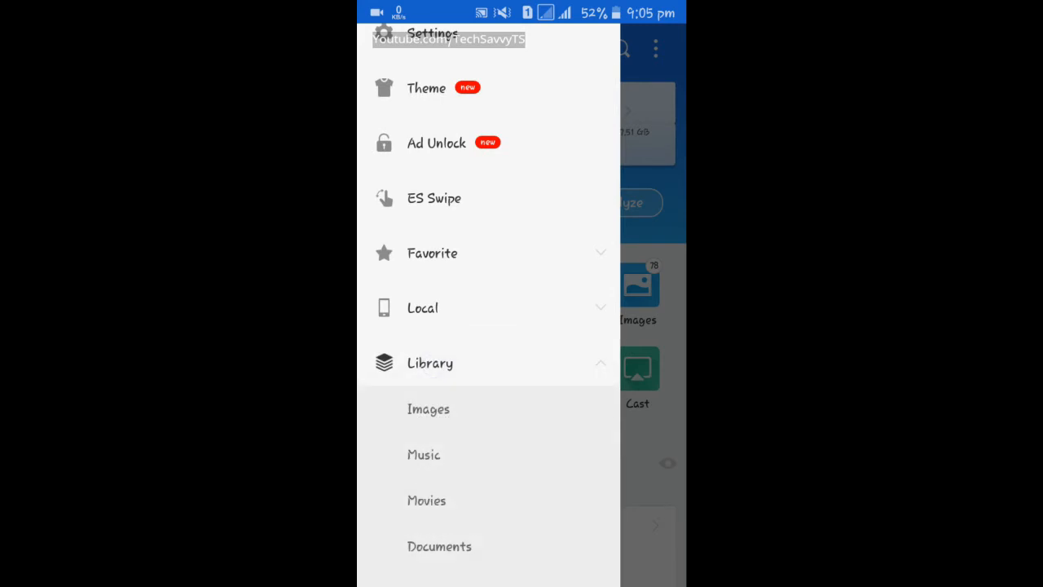
pyautogui.scroll(3)
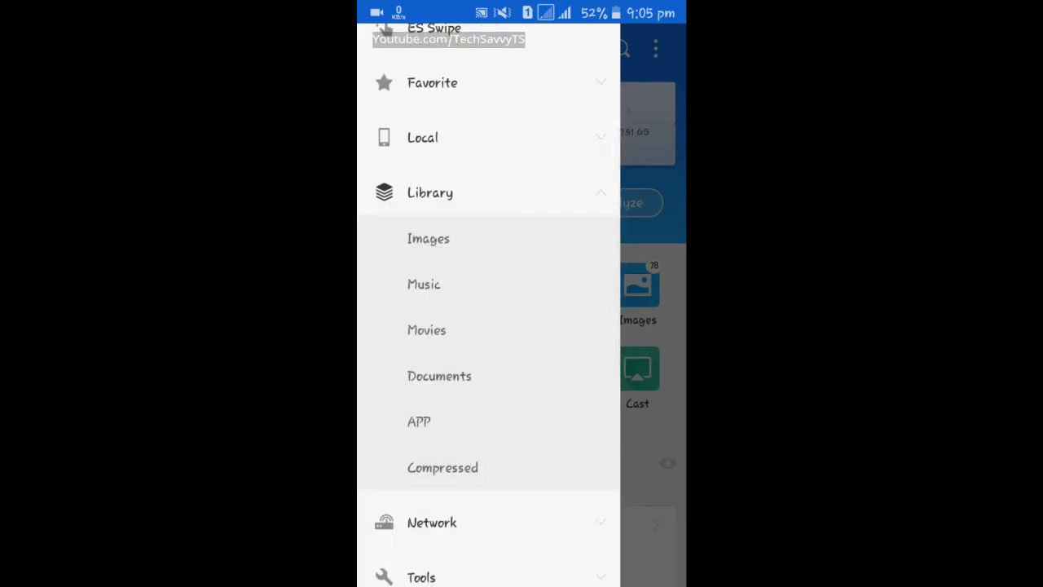
pyautogui.scroll(3)
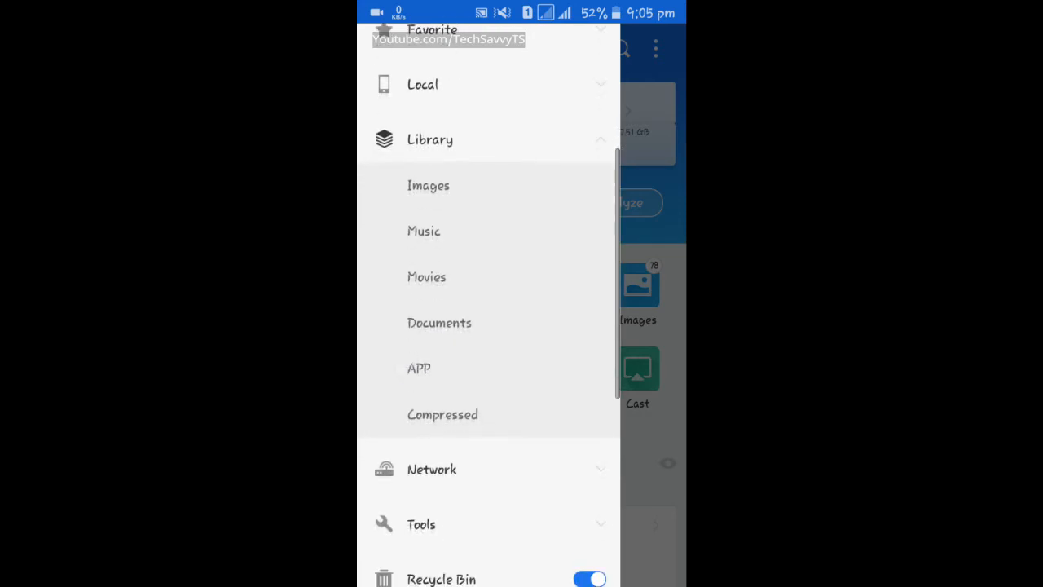
# - Show the User Apps list in multi-select mode with all 28 apps deselected after trying Select All
pyautogui.click(418, 369)
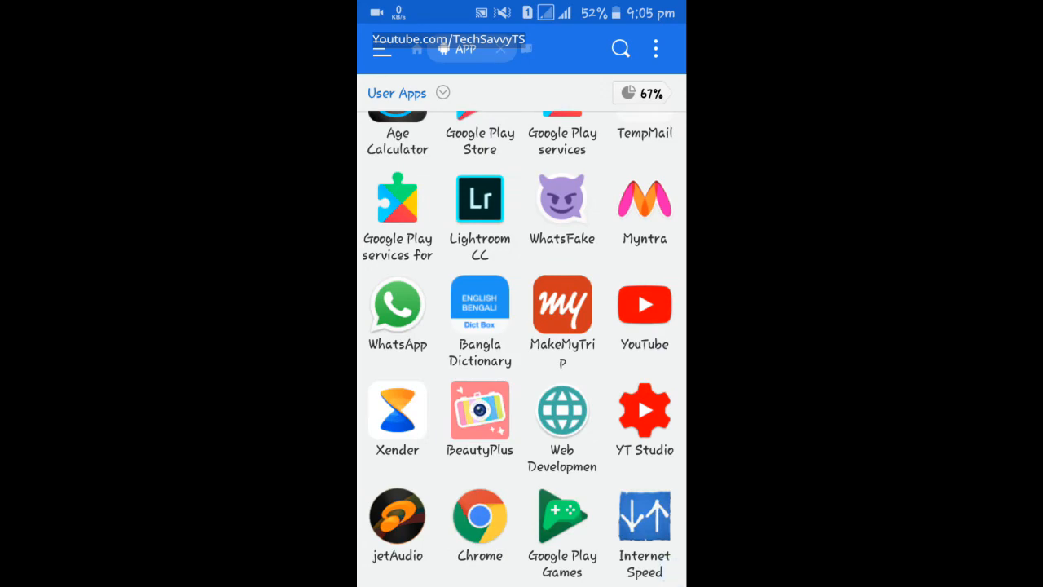
pyautogui.scroll(3)
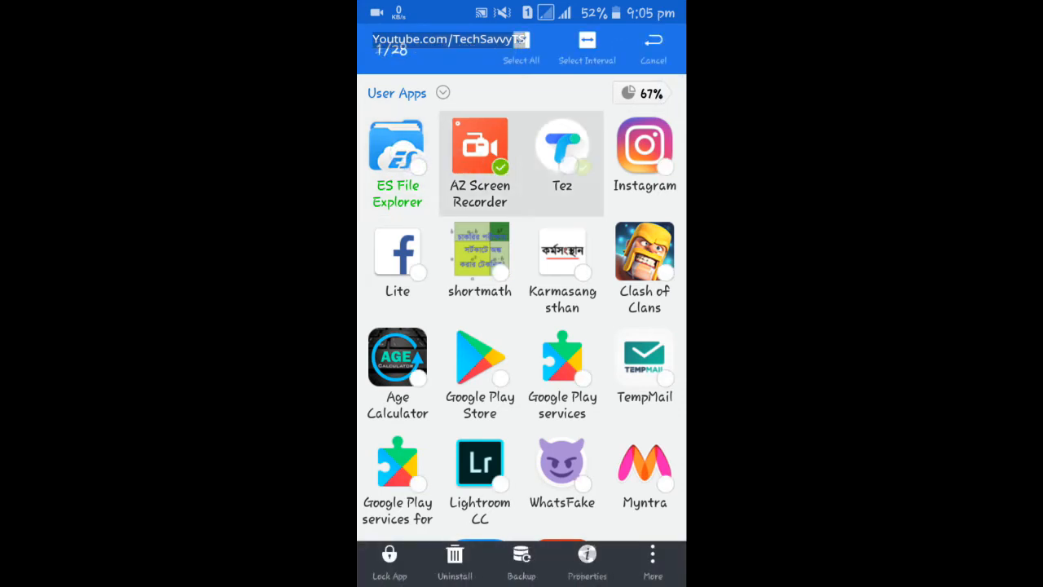
pyautogui.click(561, 148)
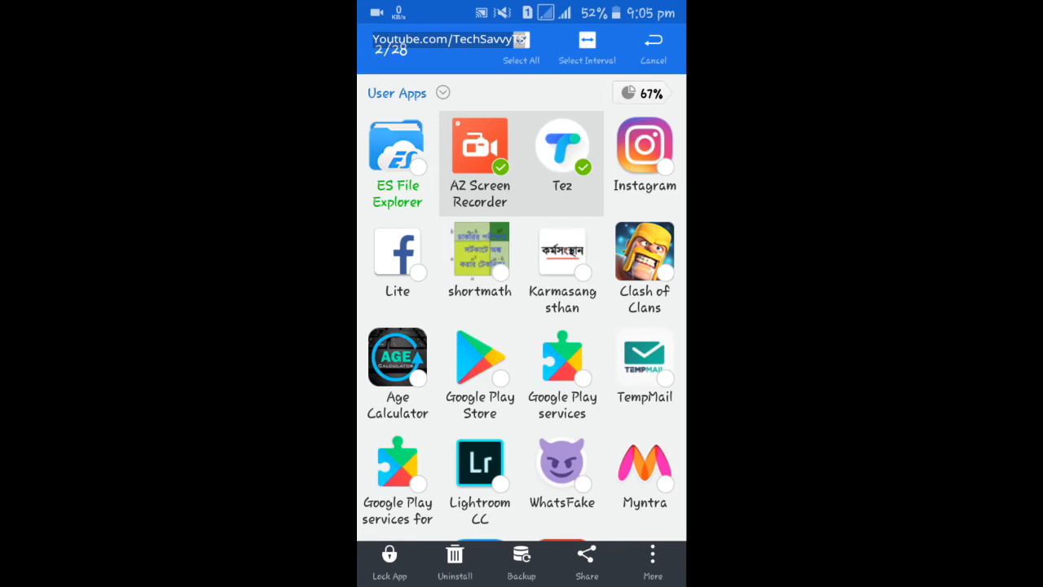
pyautogui.click(522, 44)
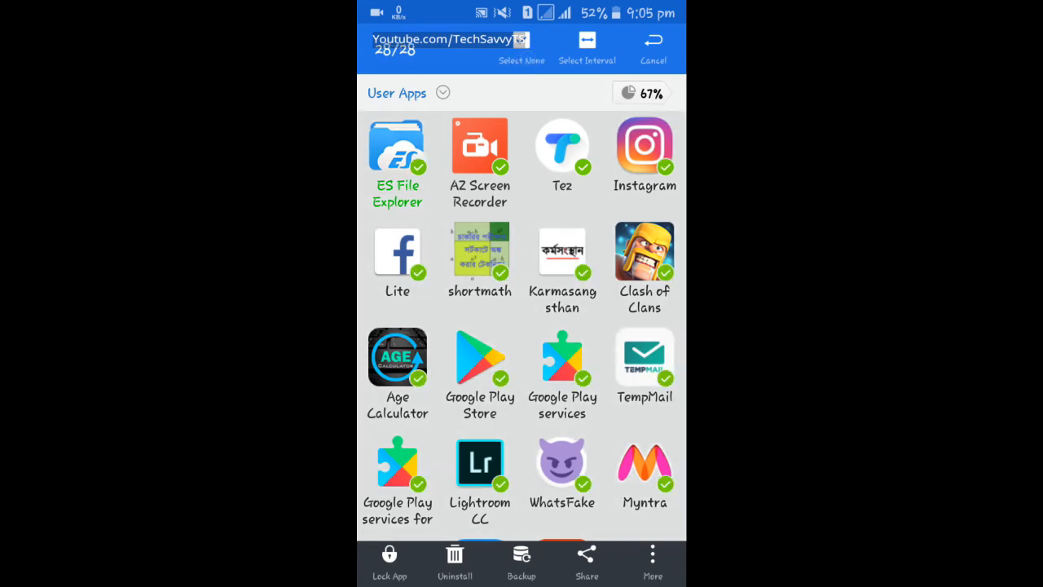
pyautogui.click(521, 49)
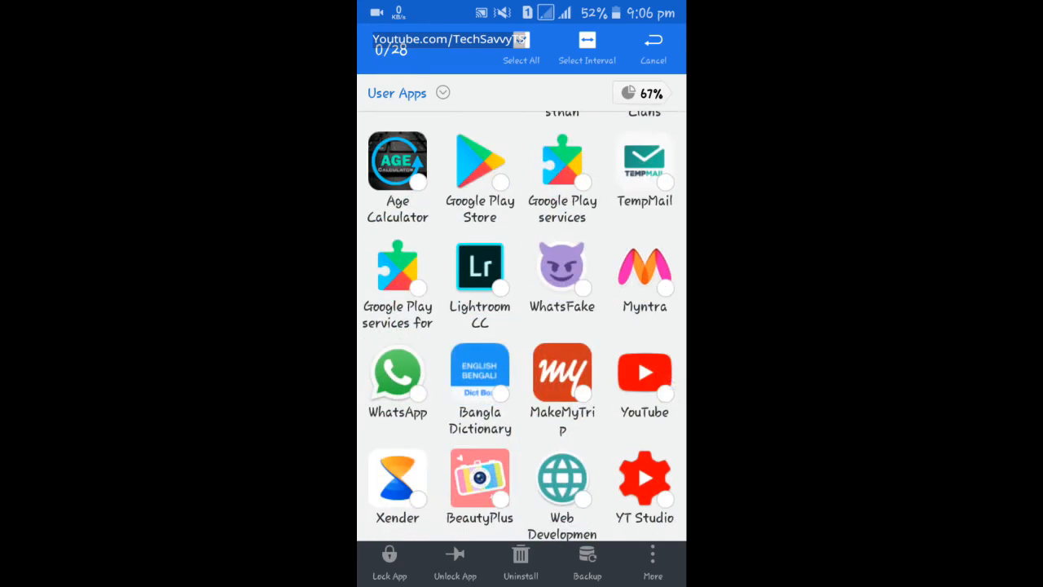
# - Back up Lightroom CC as an APK into backups/apps and return to the home screen
pyautogui.click(479, 264)
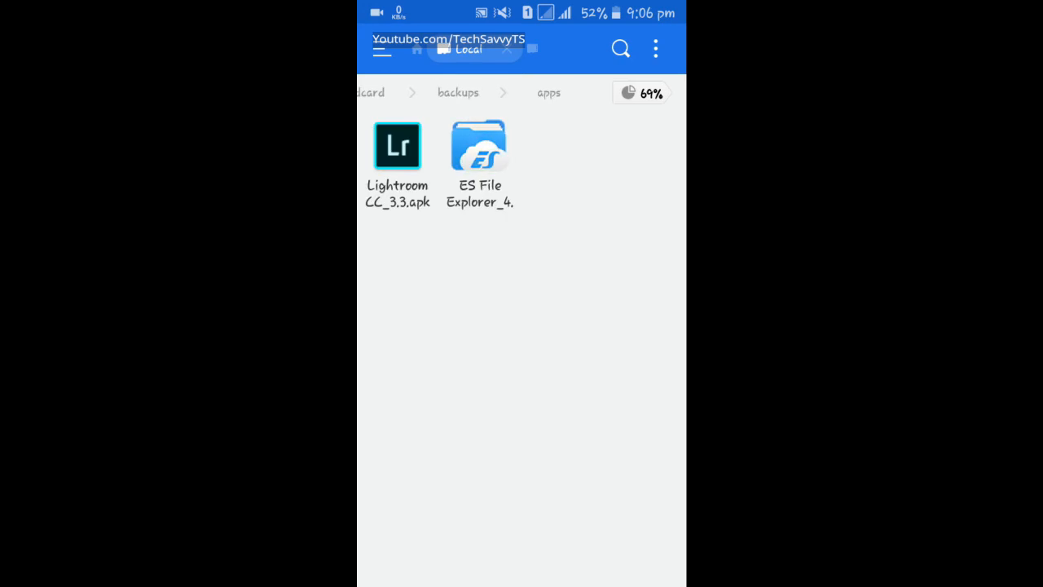
pyautogui.click(440, 49)
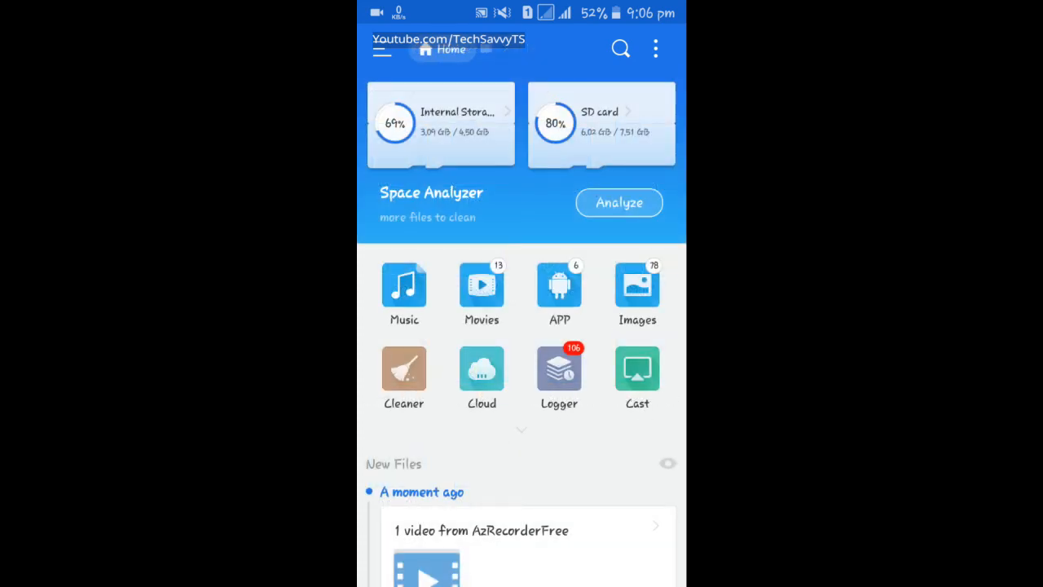